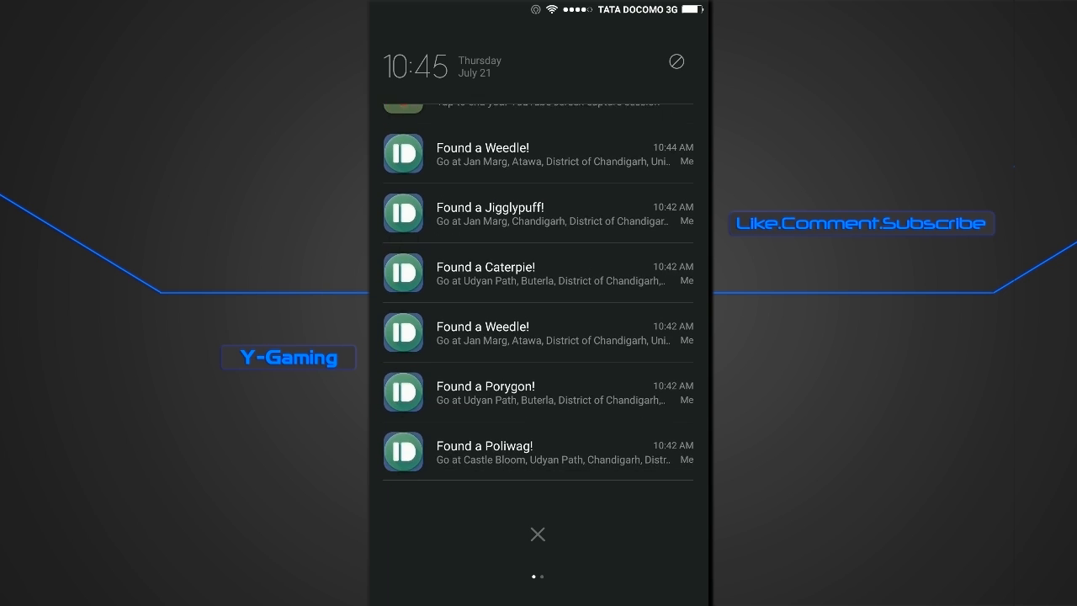
Step: Scroll through the Pushbullet 'Found a Pokémon' alerts in the notification shade
scroll("down", 3)
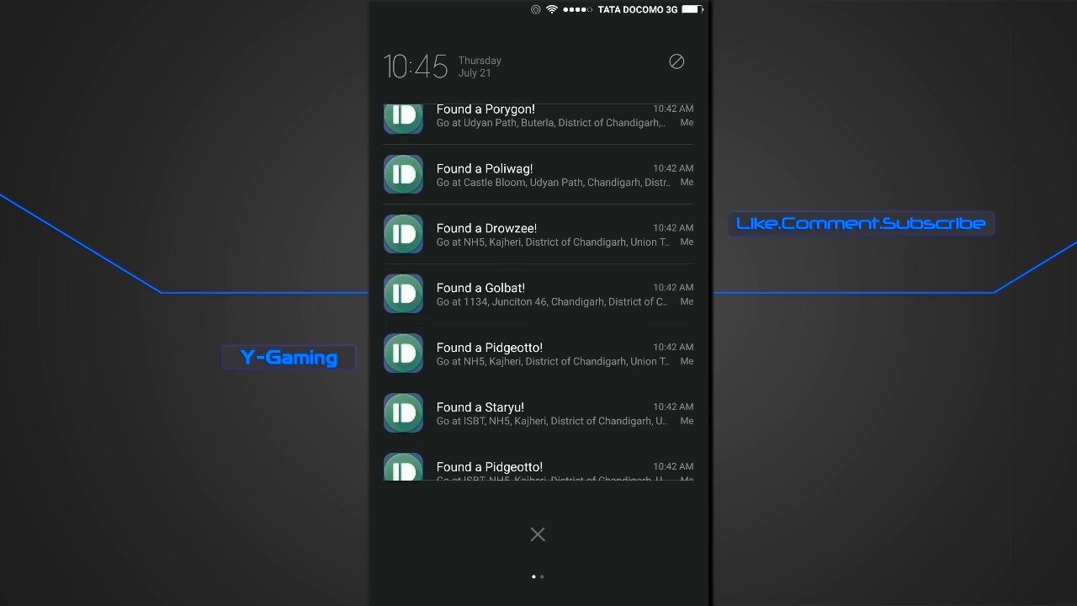
scroll("down", 3)
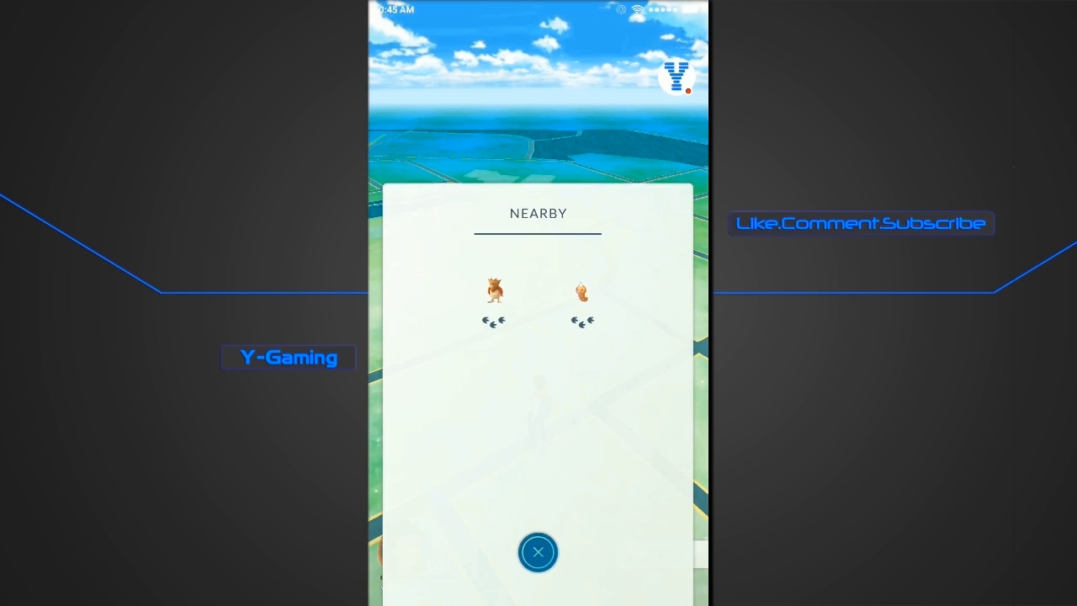
Step: Check the two Pokémon in the Nearby list, then switch to the Pushbullet app
left_click(538, 552)
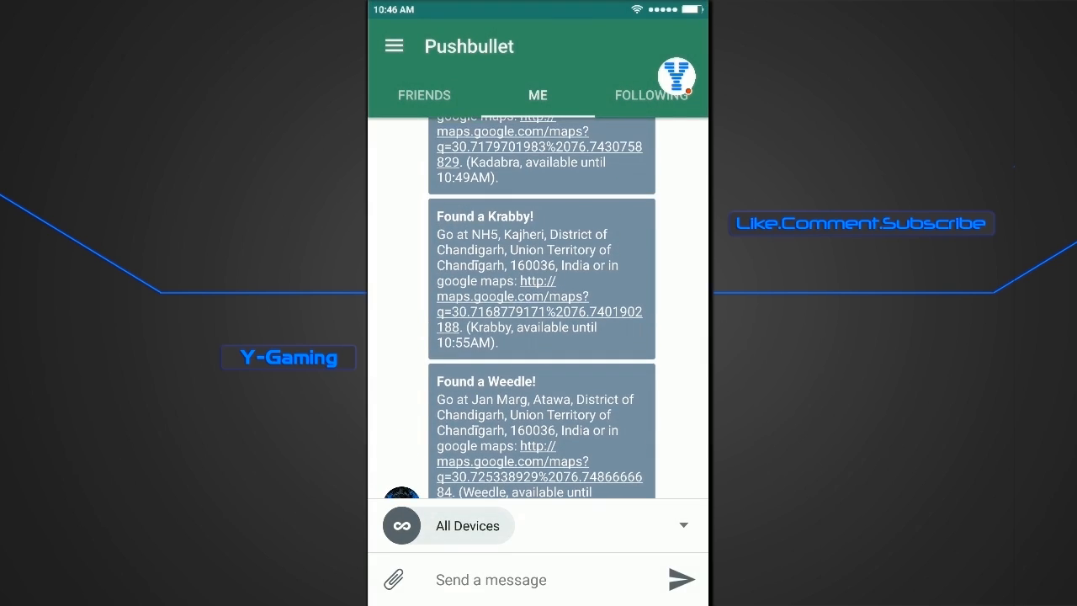
Step: Scroll the Pushbullet ME feed and open a Found a Pokémon maps.google.com link
scroll("down", 3)
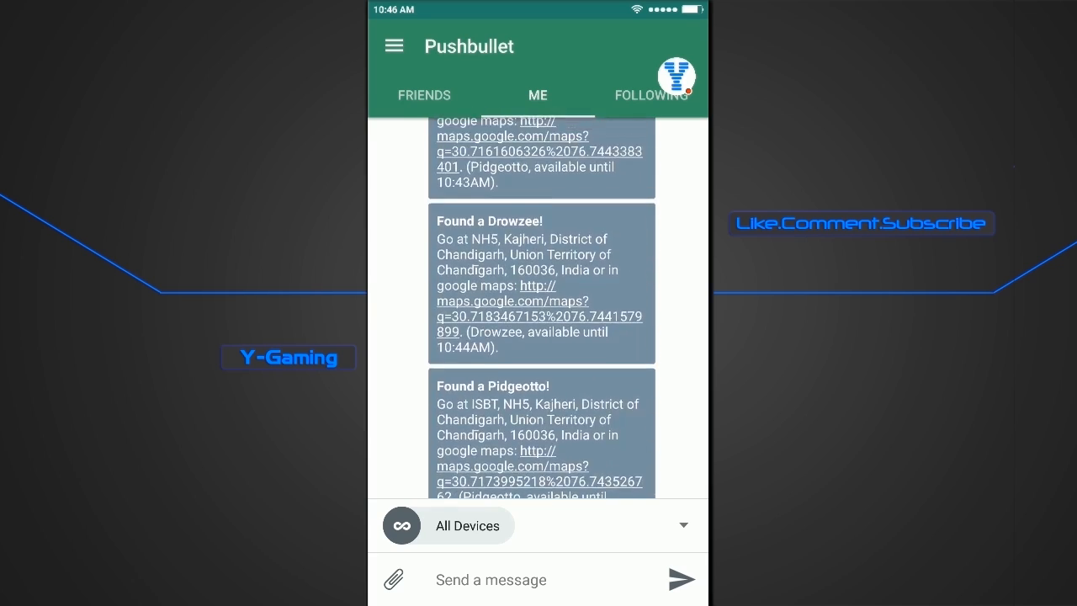
scroll("down", 3)
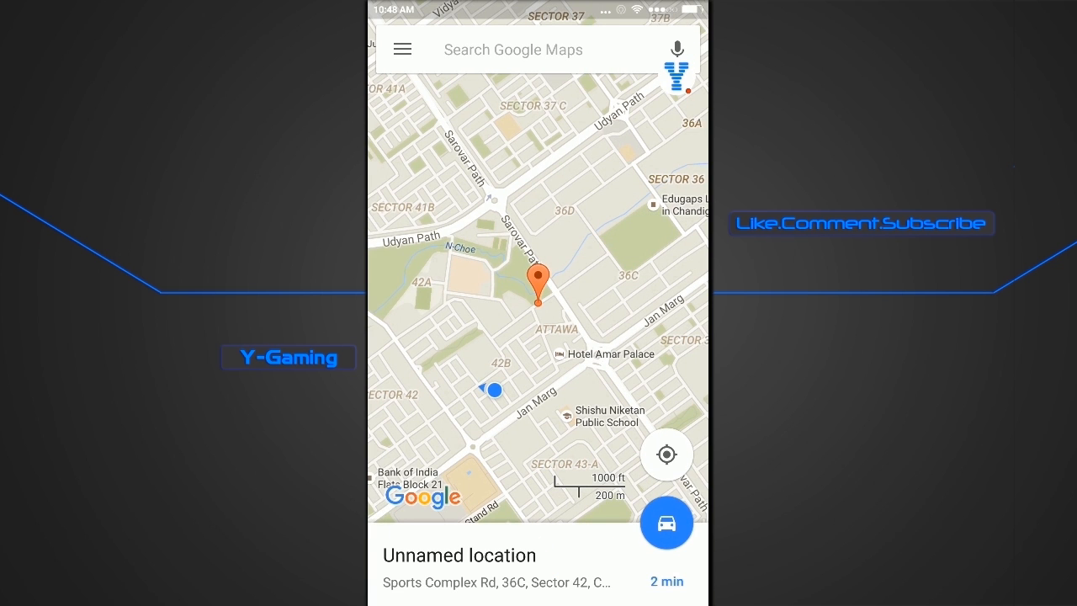
Step: Show the 7-minute, 550 m walking route to the pin on Sports Complex Rd
left_click(666, 522)
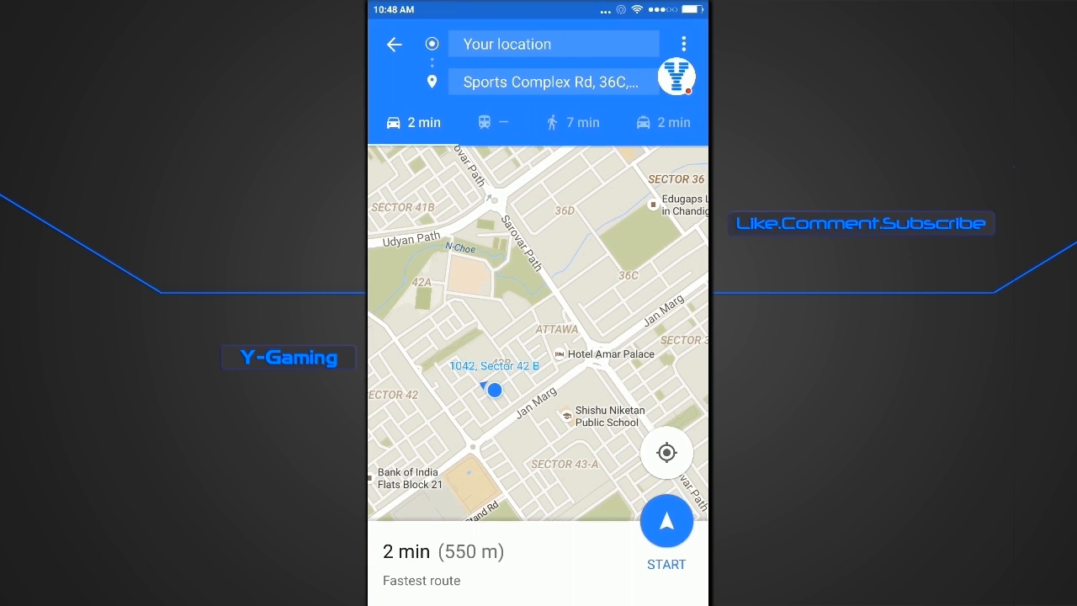
left_click(573, 122)
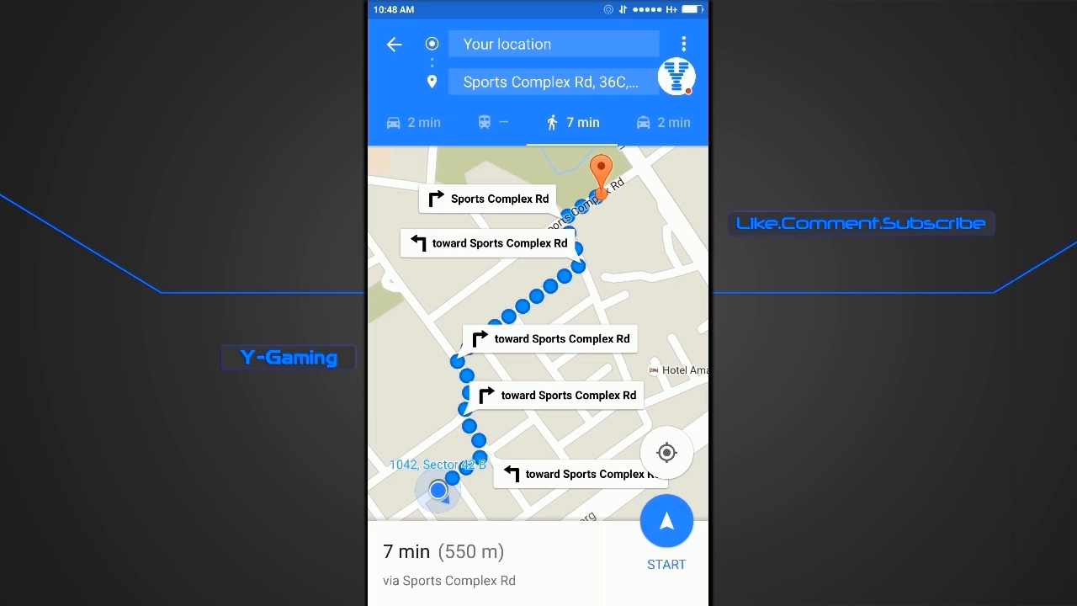
left_click(665, 520)
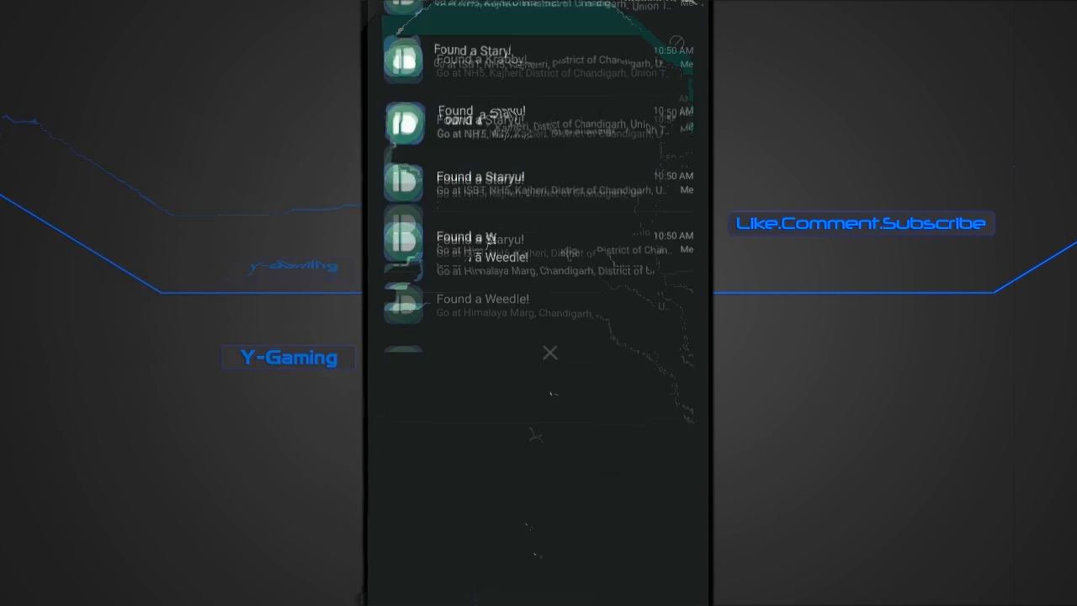
Step: Finish in Pokémon GO and switch to python.org/downloads on the PC
left_click(550, 352)
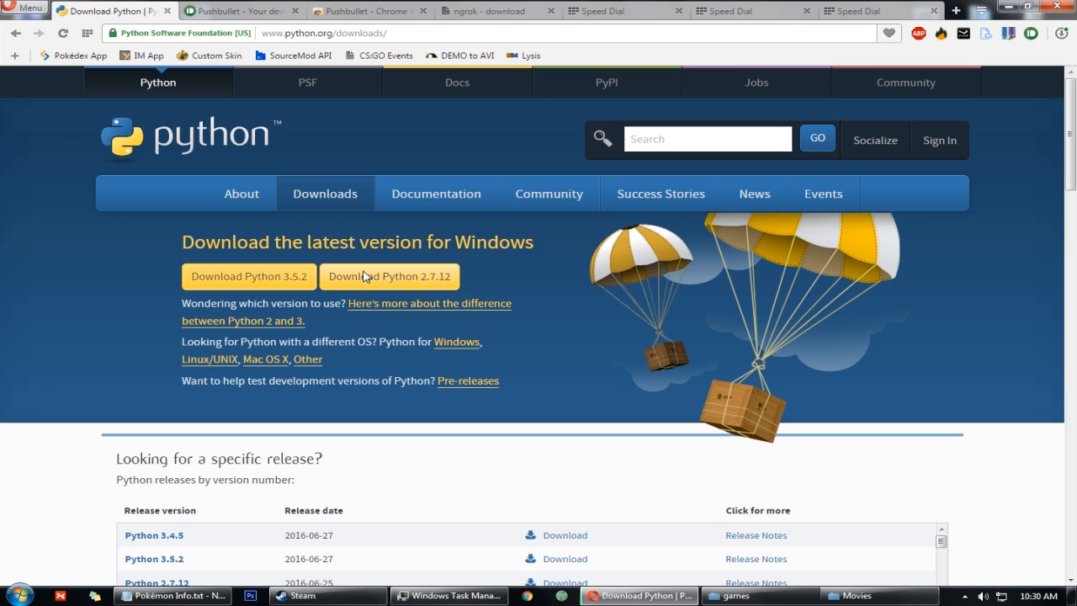
Step: Download Python 2.7.12 and confirm the Python27 folder exists on Local Disk C
left_click(389, 276)
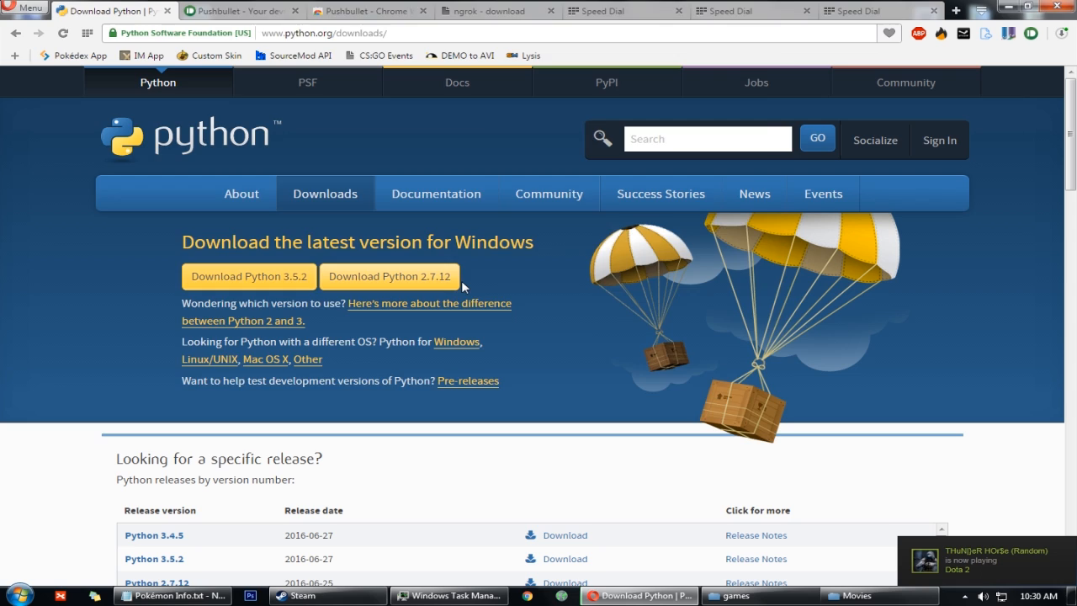
left_click(389, 276)
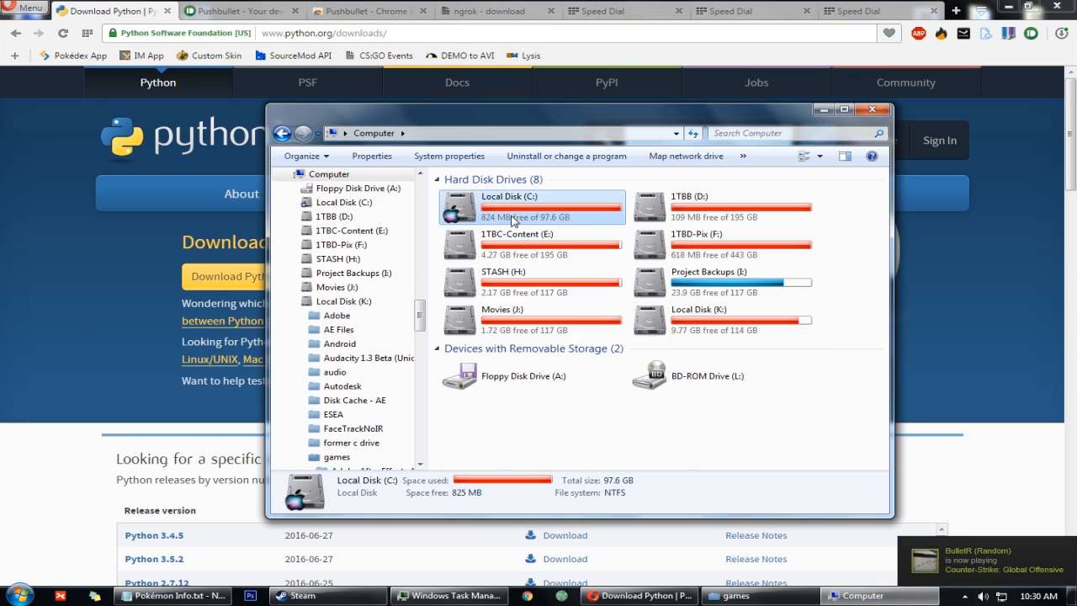
double_click(505, 207)
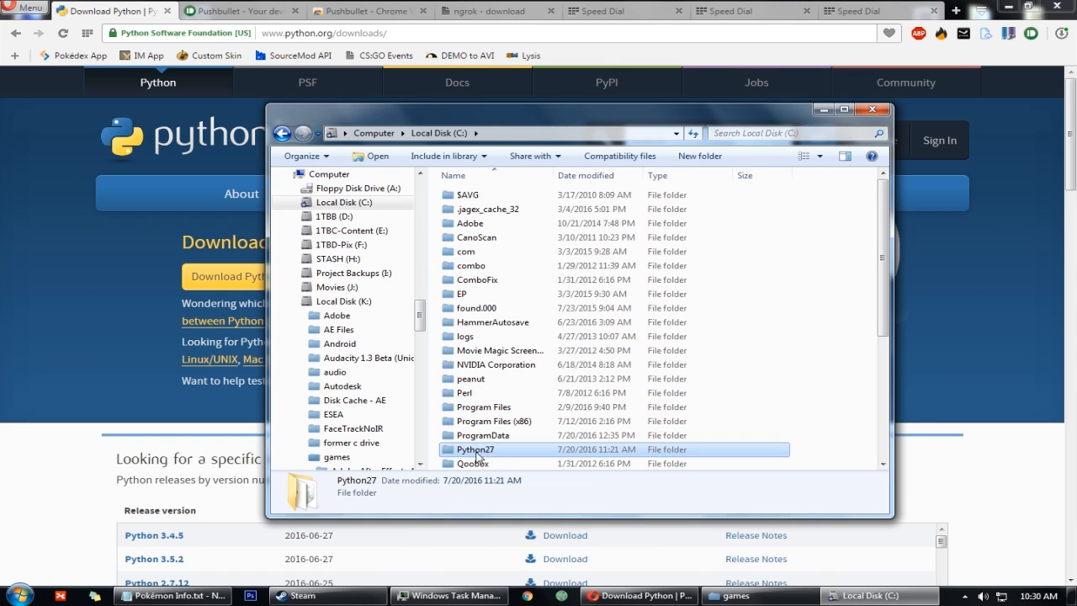
left_click(241, 10)
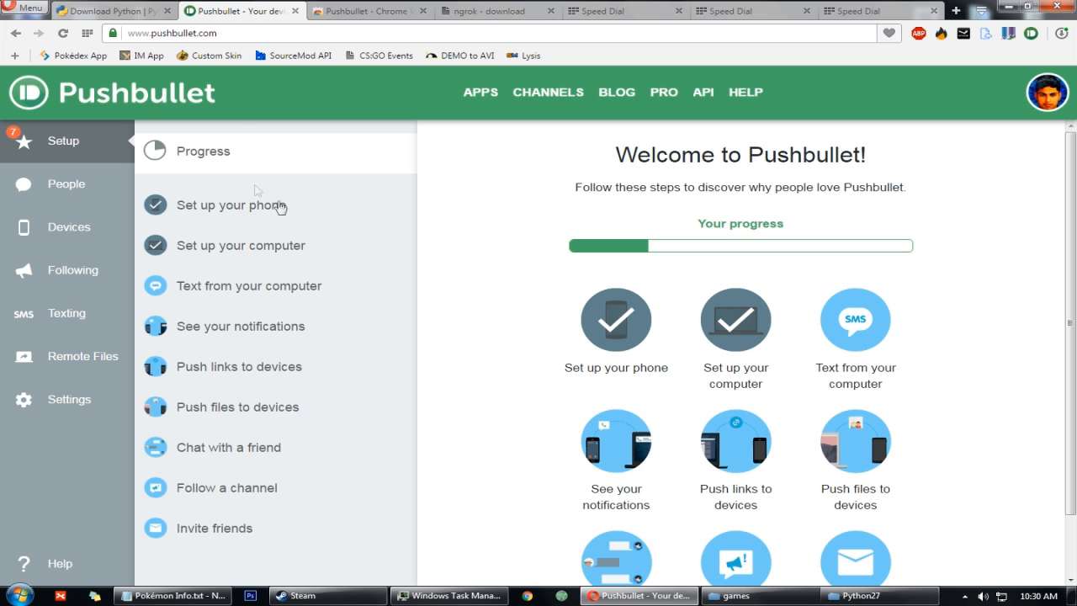
Step: View Pushbullet's Access Tokens in My Account and the installed Pushbullet browser extension
left_click(1047, 93)
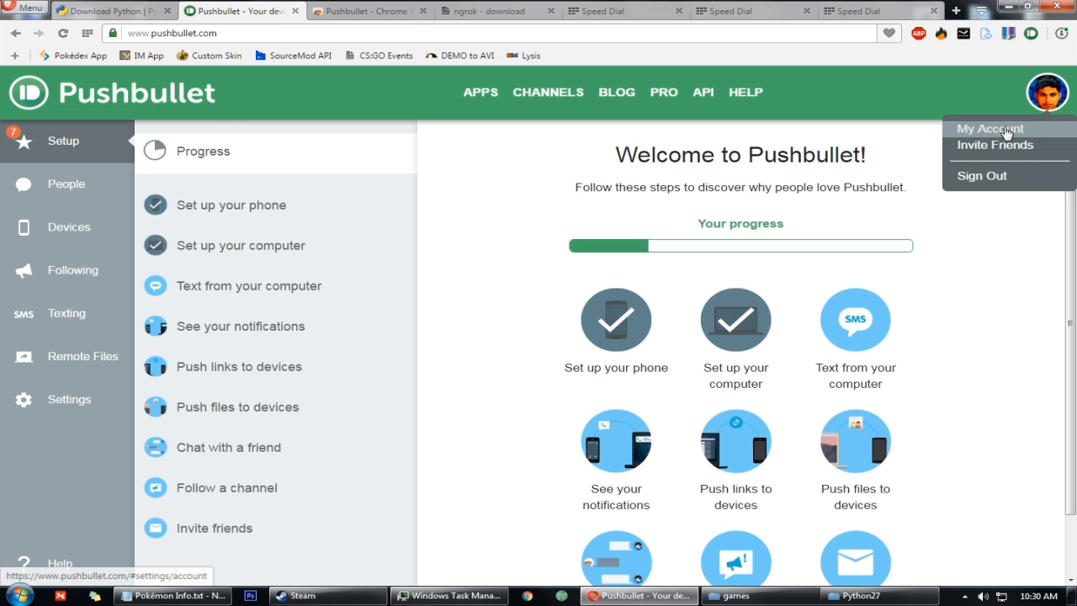
left_click(990, 128)
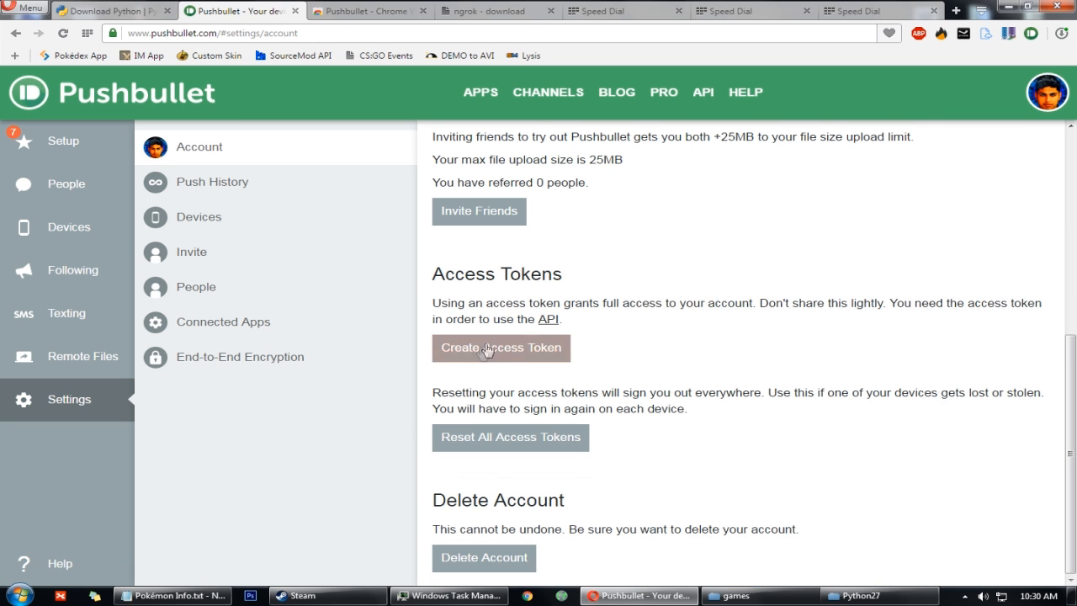
mouse_move(448, 386)
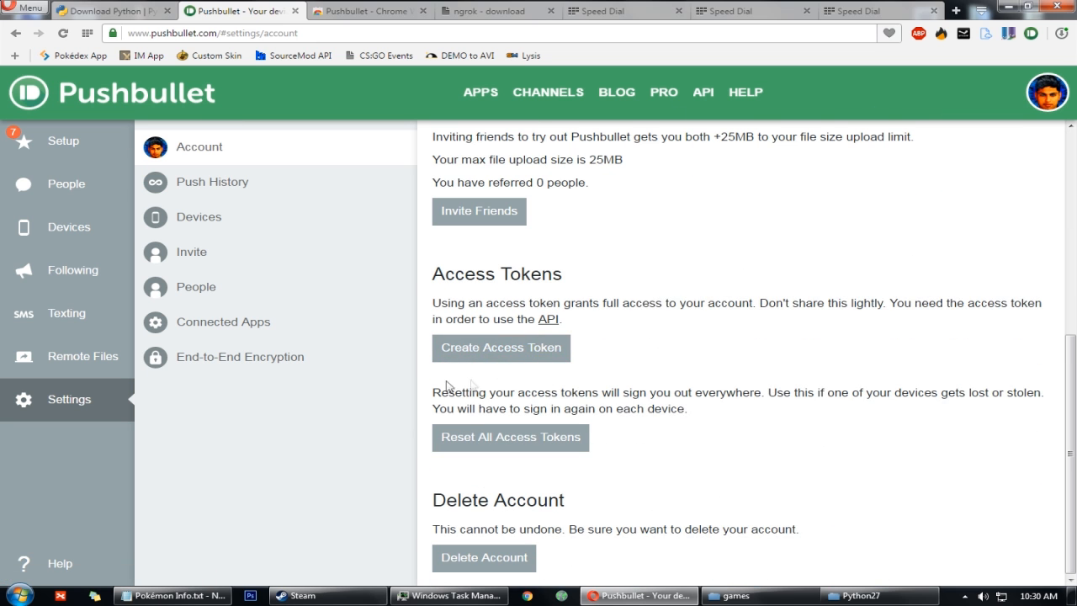
left_click(172, 595)
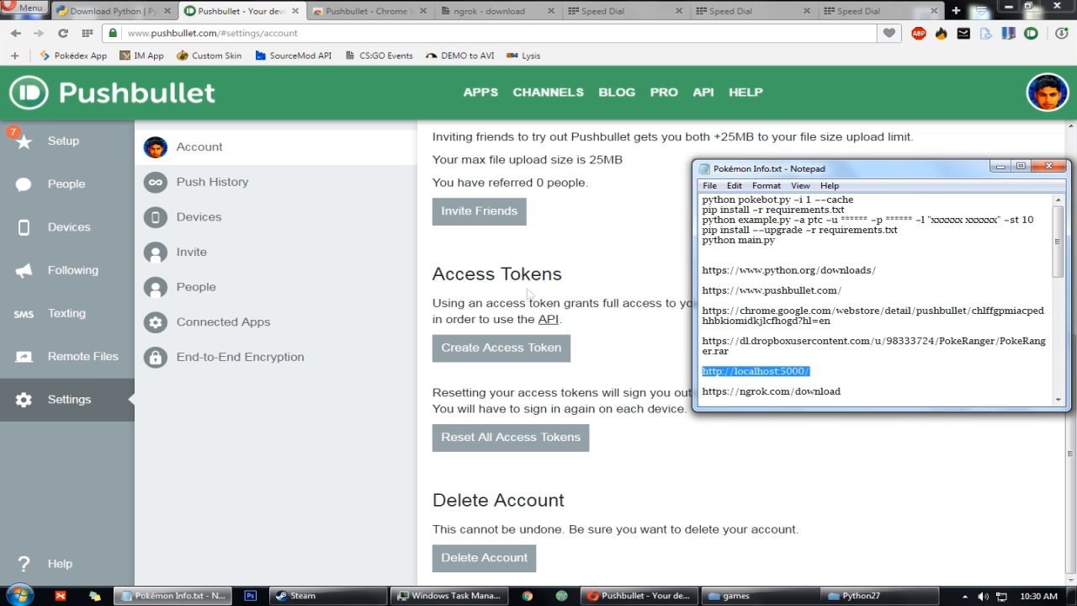
left_click(370, 11)
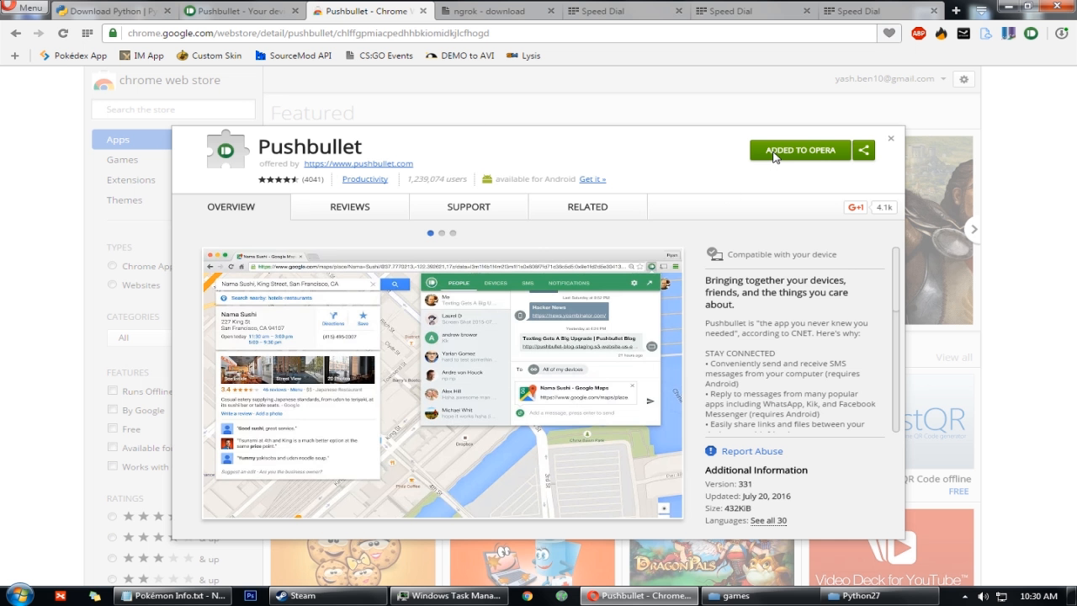
left_click(1044, 34)
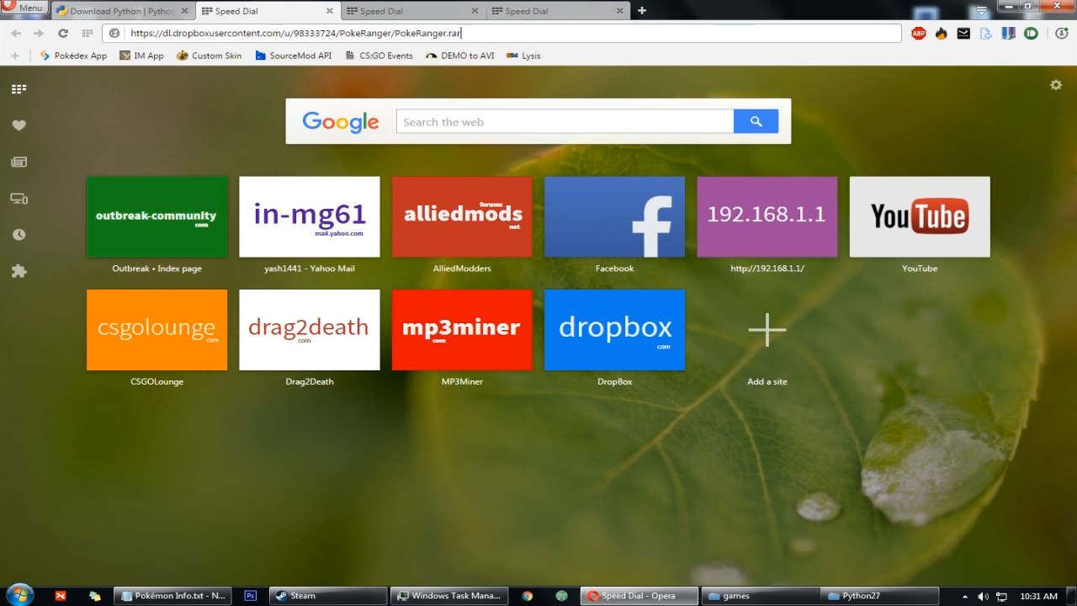
Step: Open config.json from the PokeRanger folder in K:\games in Notepad++
left_click(1063, 33)
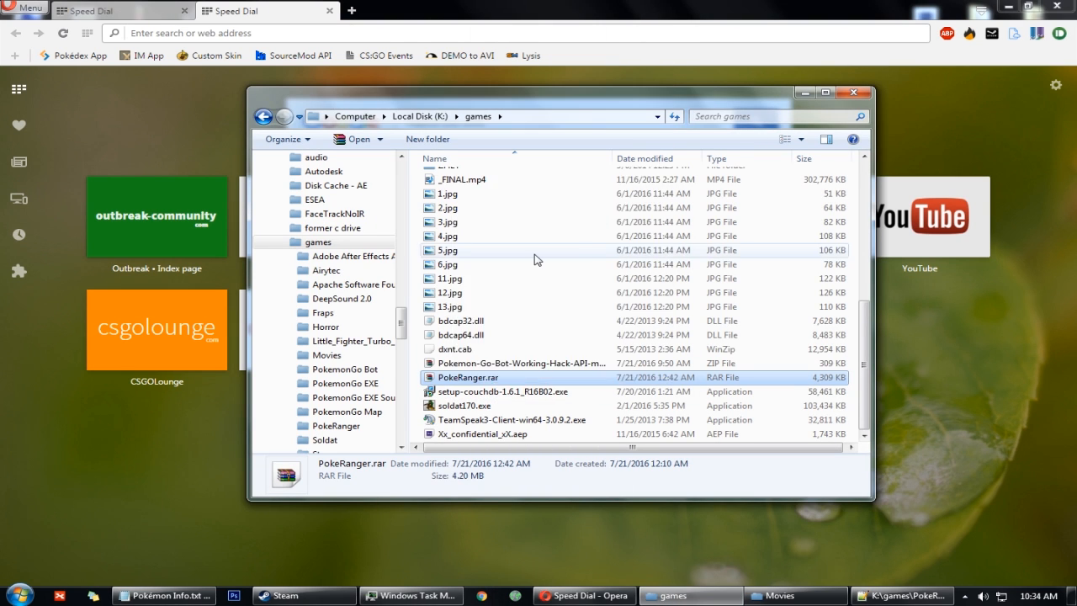
double_click(334, 425)
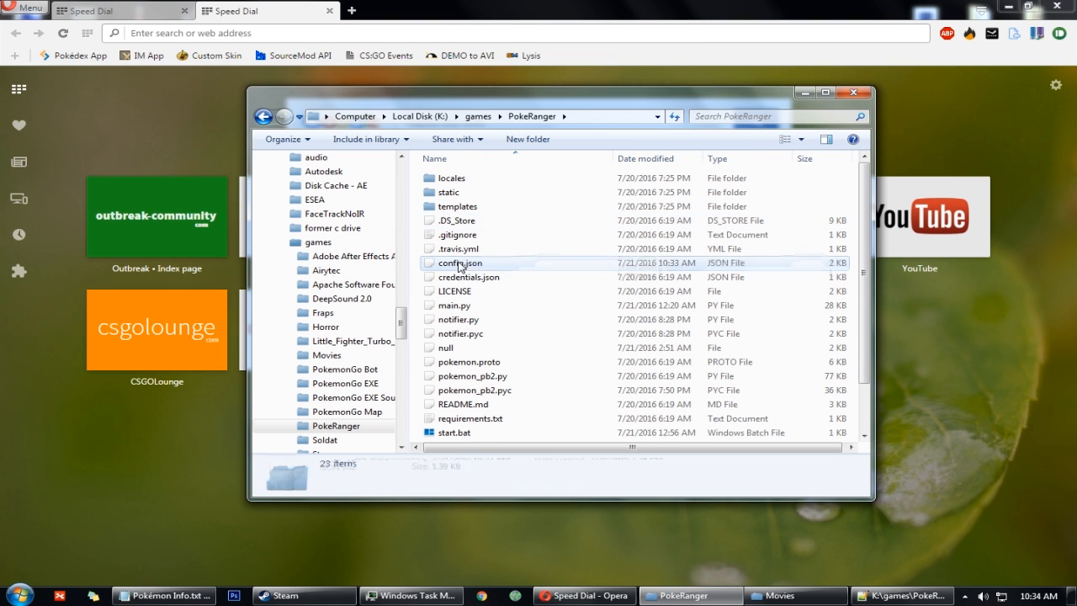
double_click(460, 263)
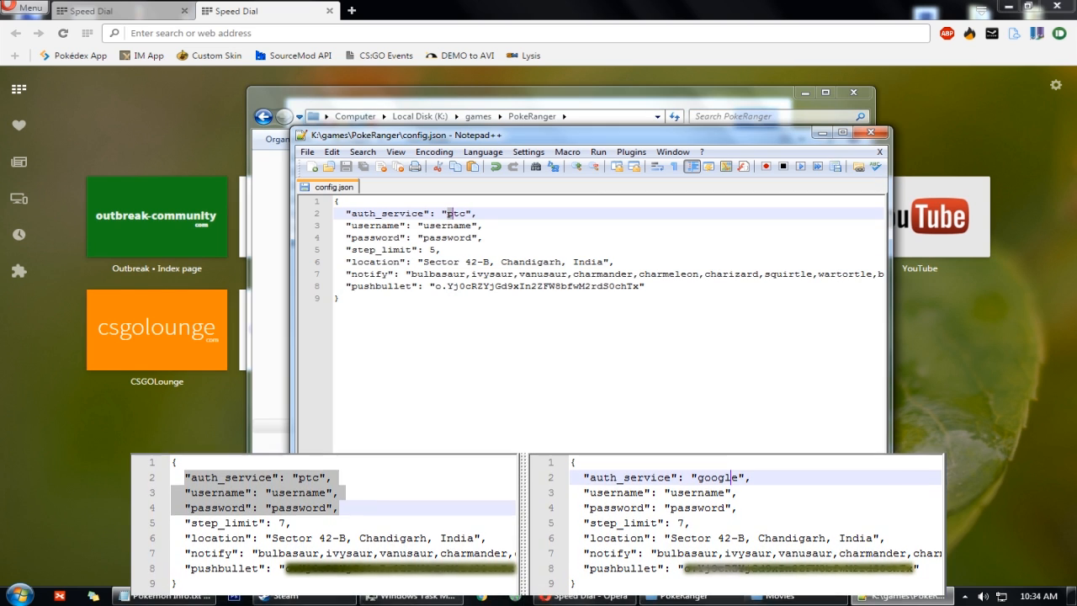
Step: Enter 'yash' as the config.json username, search the notify list, then close Notepad++
type("g")
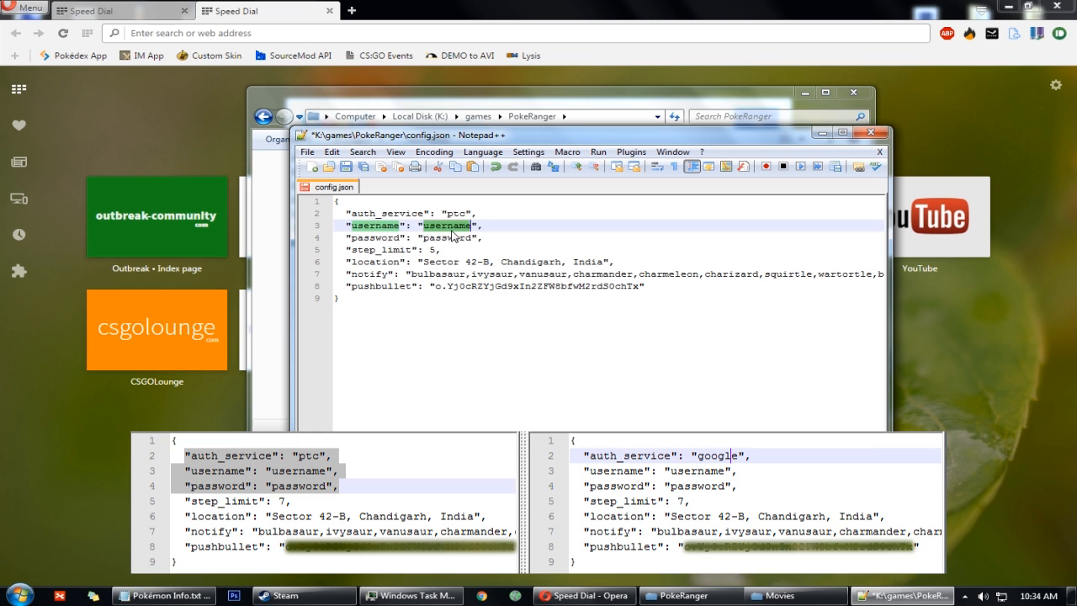
type("yash")
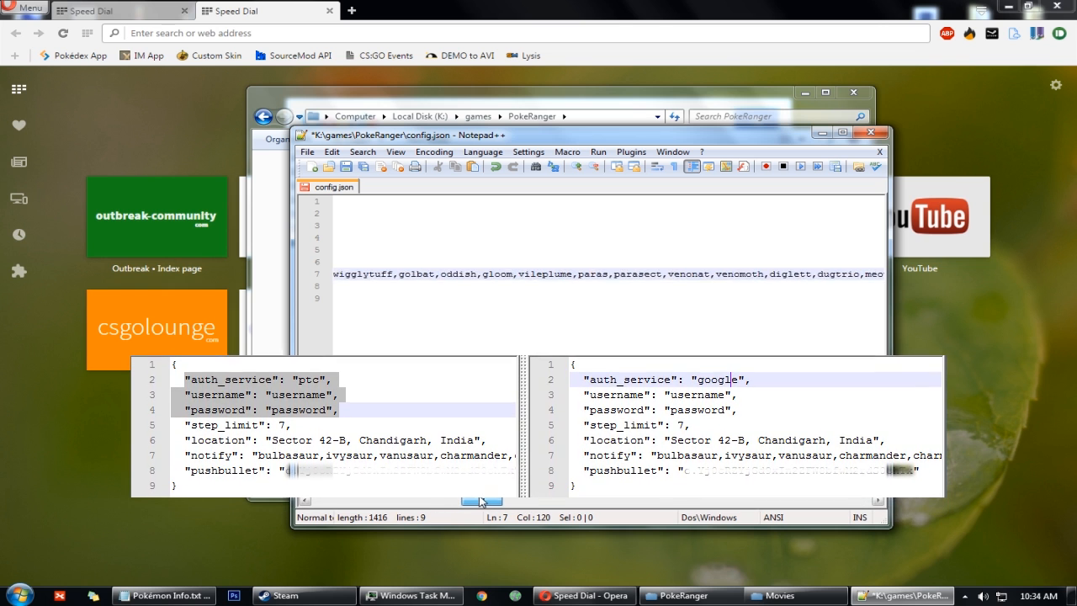
key("Ctrl+f")
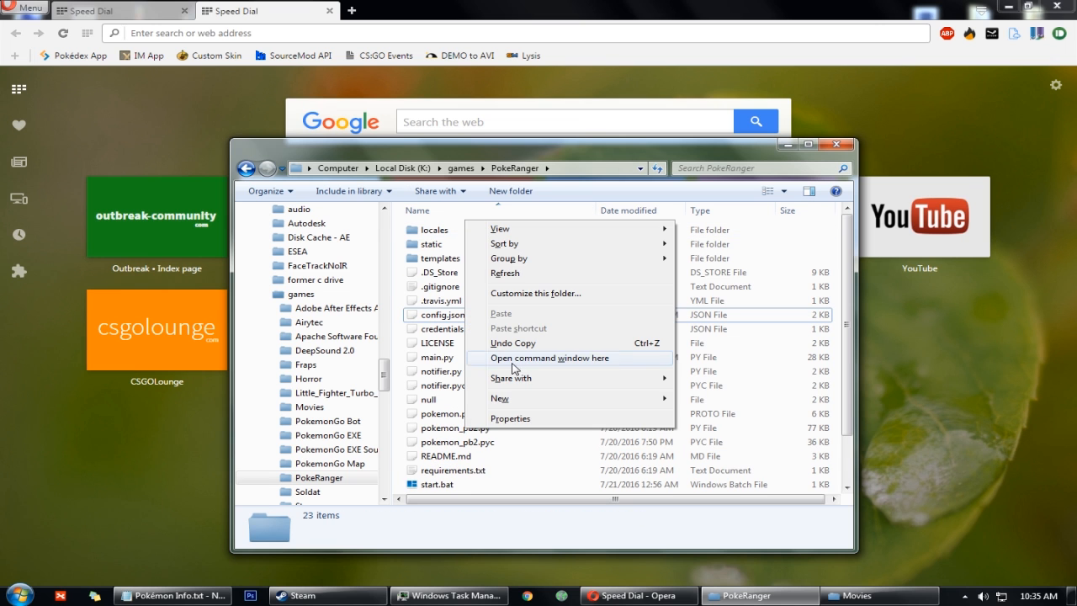
Step: In the PokeRanger folder's command window, run pip install --upgrade -r requirements.txt and python main.py
left_click(550, 358)
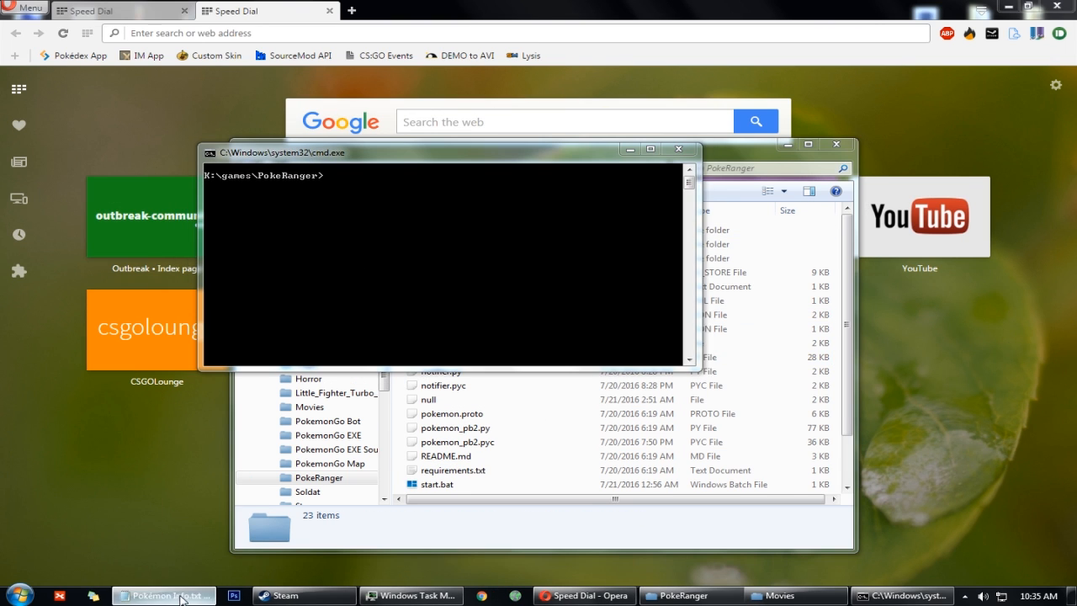
left_click(164, 595)
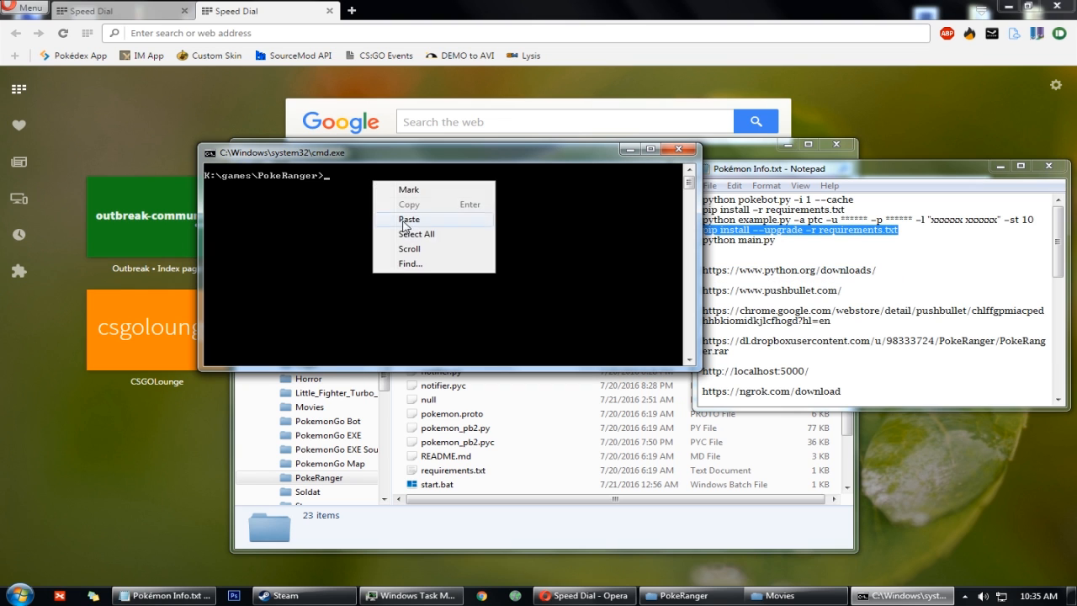
left_click(408, 219)
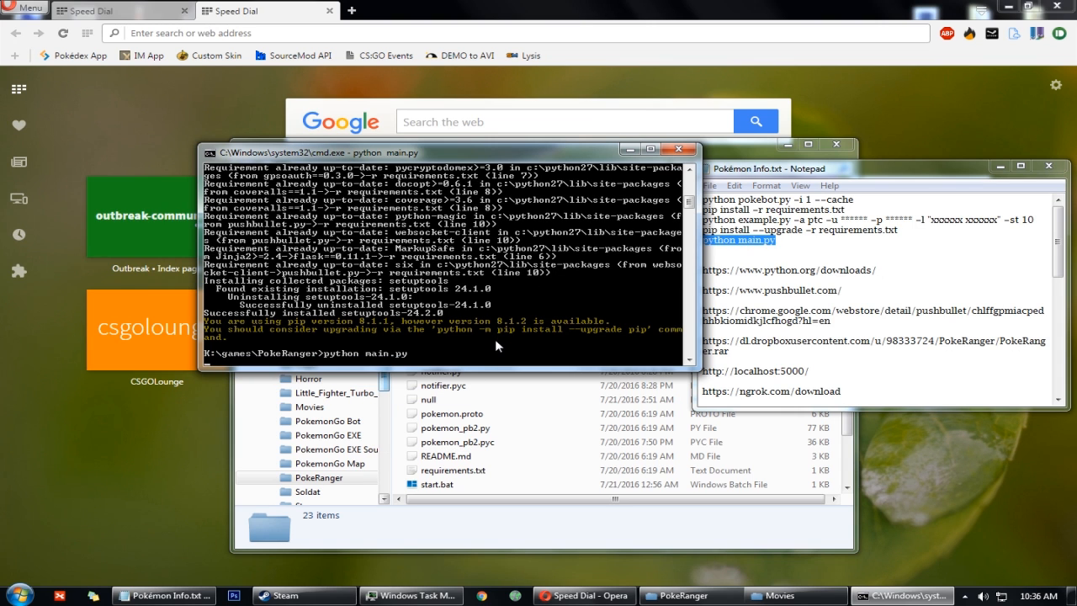
mouse_move(520, 358)
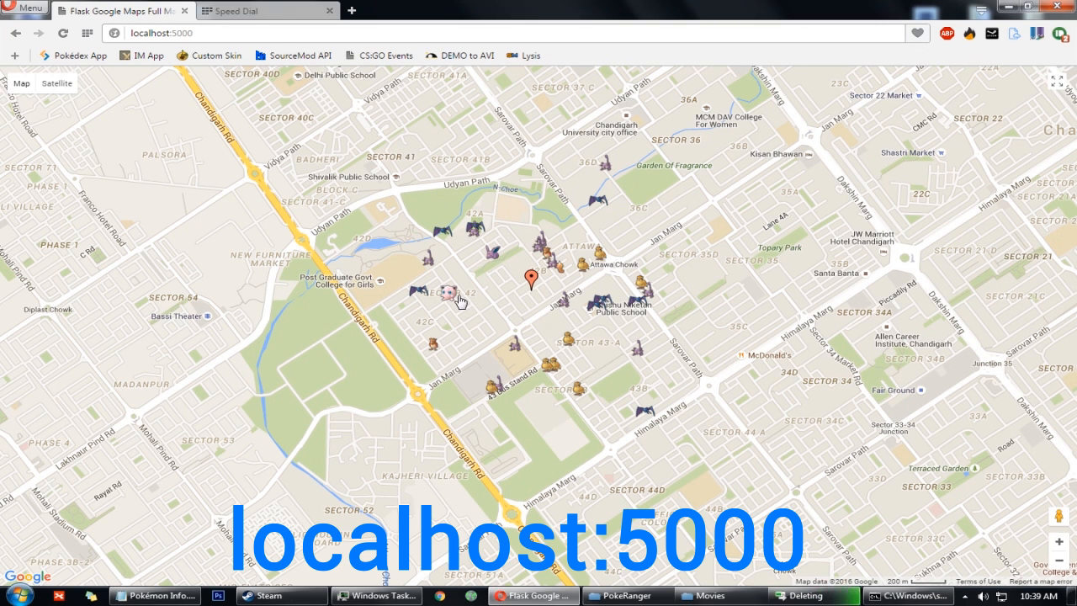
Step: Read the Jigglypuff's despawn time on the localhost:5000 map, then switch to ngrok
left_click(451, 290)
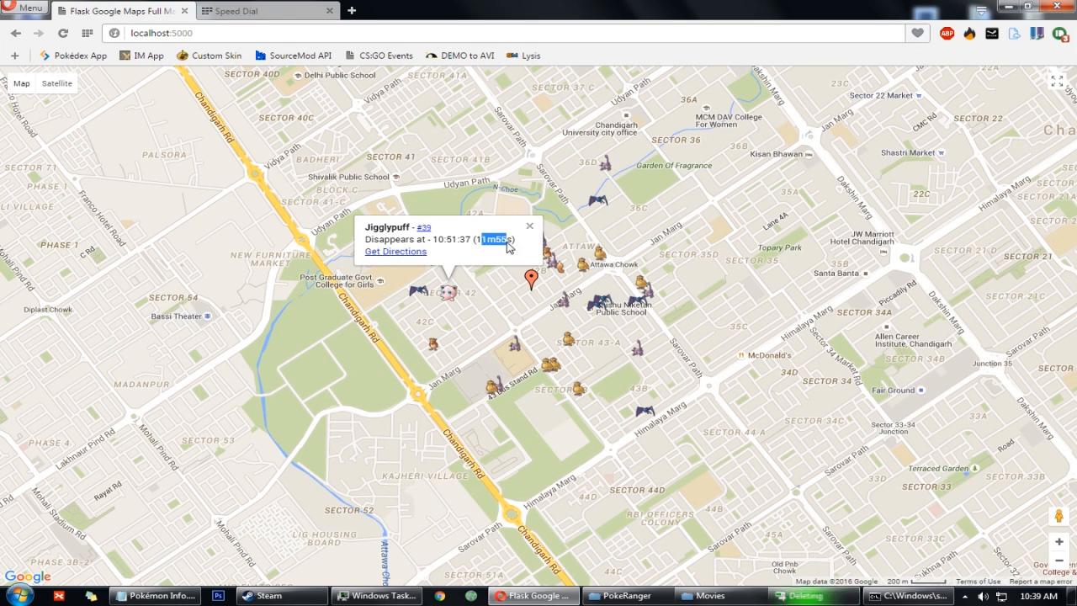
left_click(530, 226)
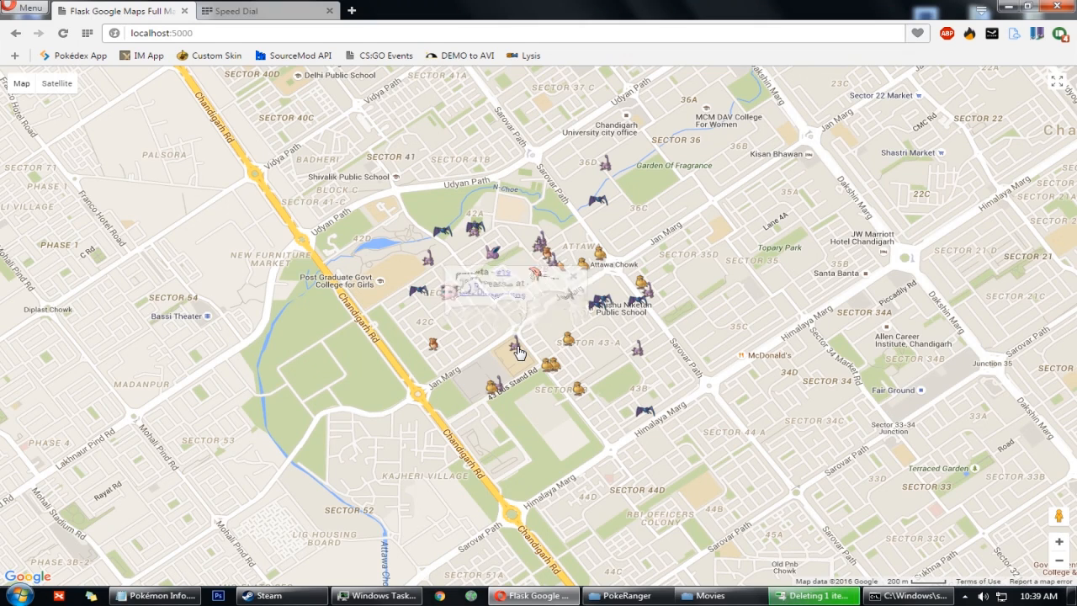
left_click(560, 273)
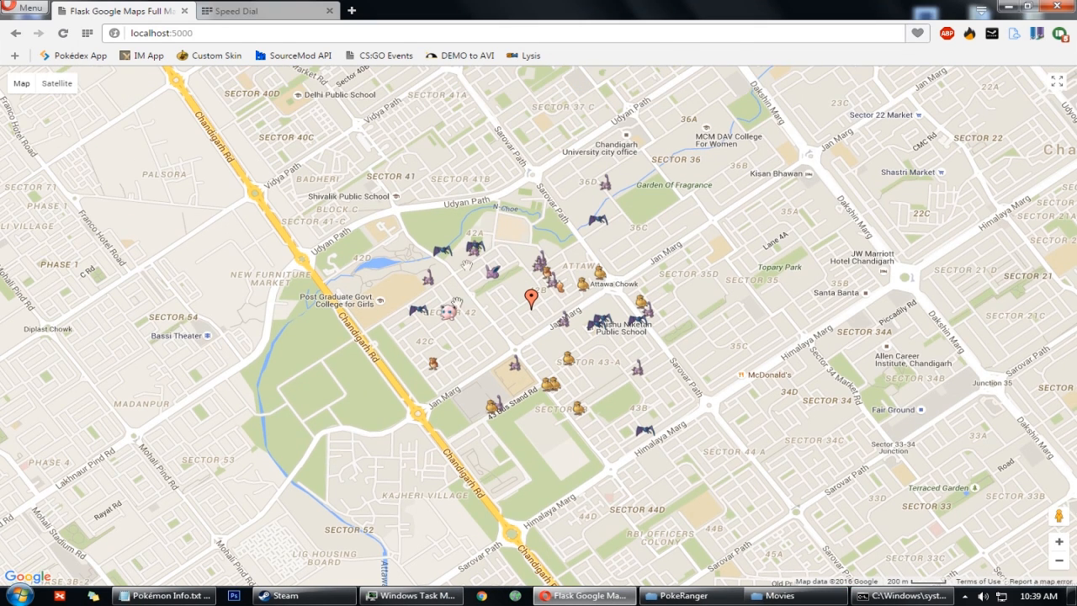
mouse_move(688, 306)
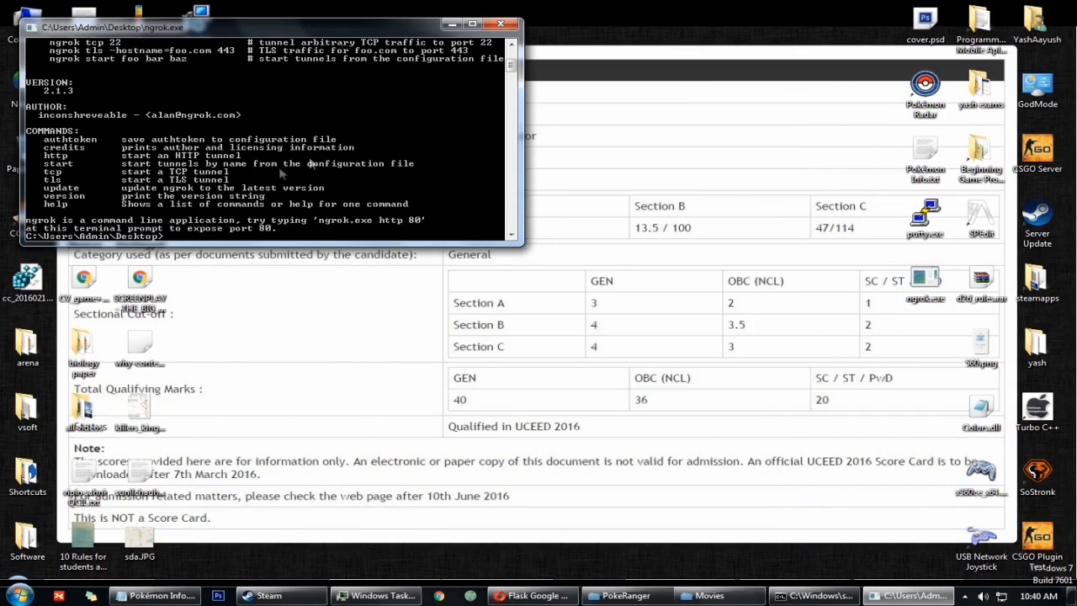
Step: Run 'ngrok http 5000' and copy the Forwarding ngrok.io address
type("ngrok")
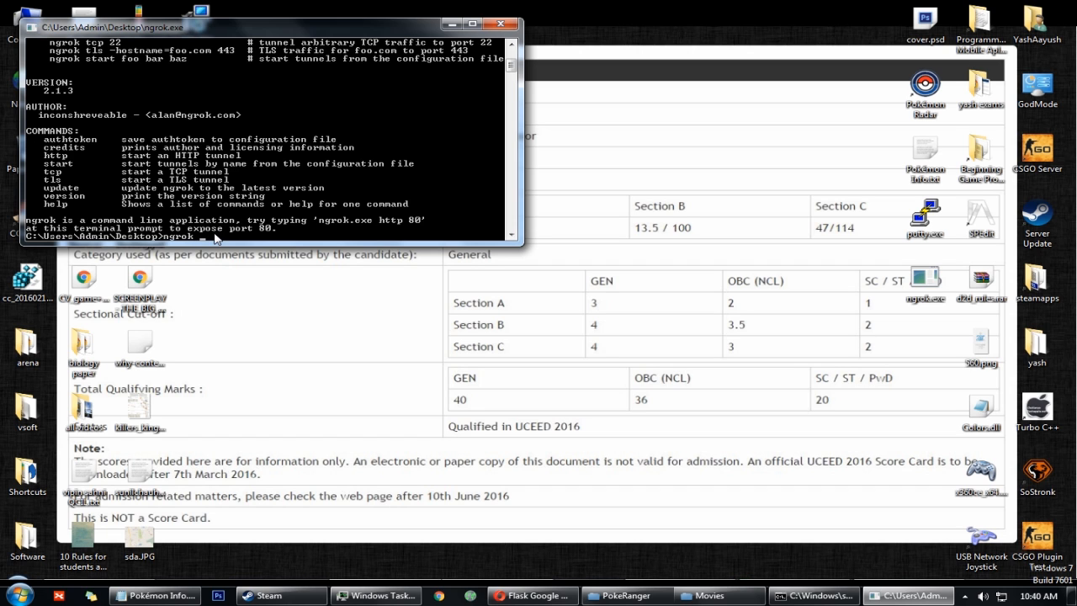
type("ngrok http 5000")
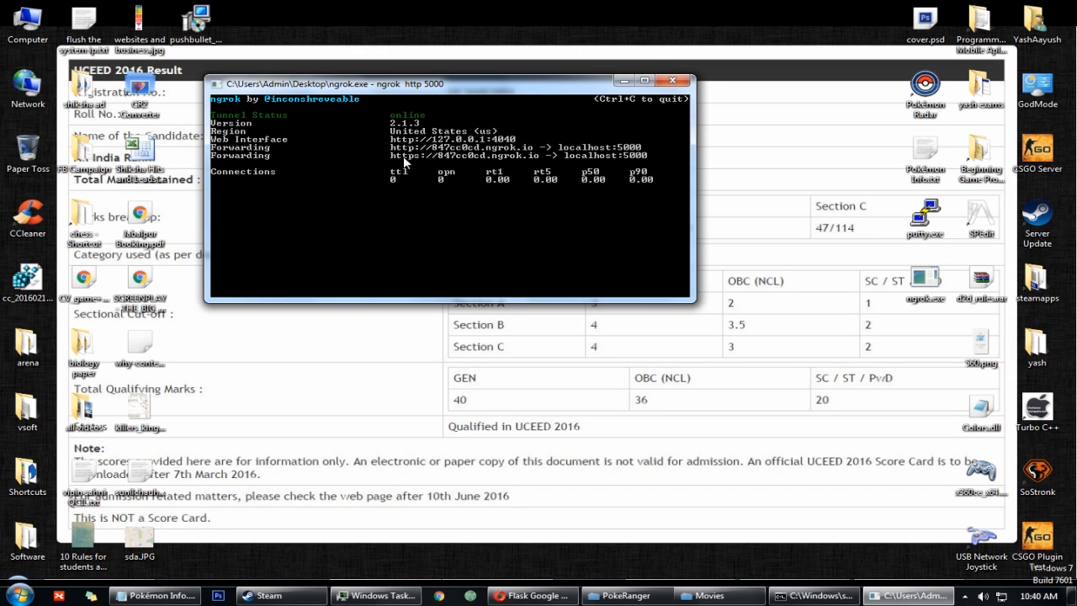
double_click(461, 147)
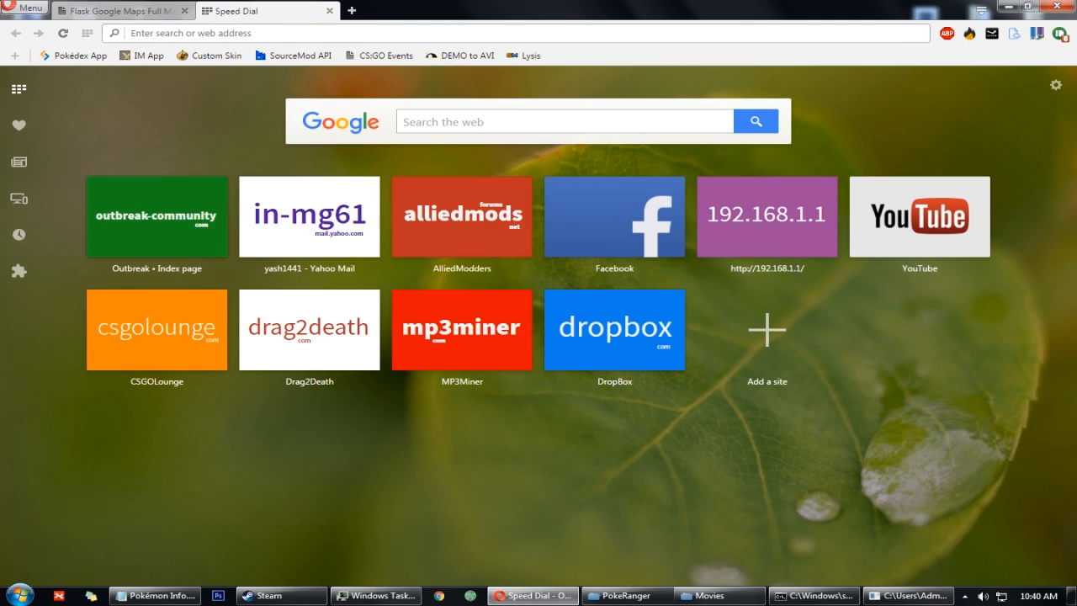
Step: Close the localhost map tab and check the Sector 41 Porygon's disappearance time via ngrok.io
left_click(118, 10)
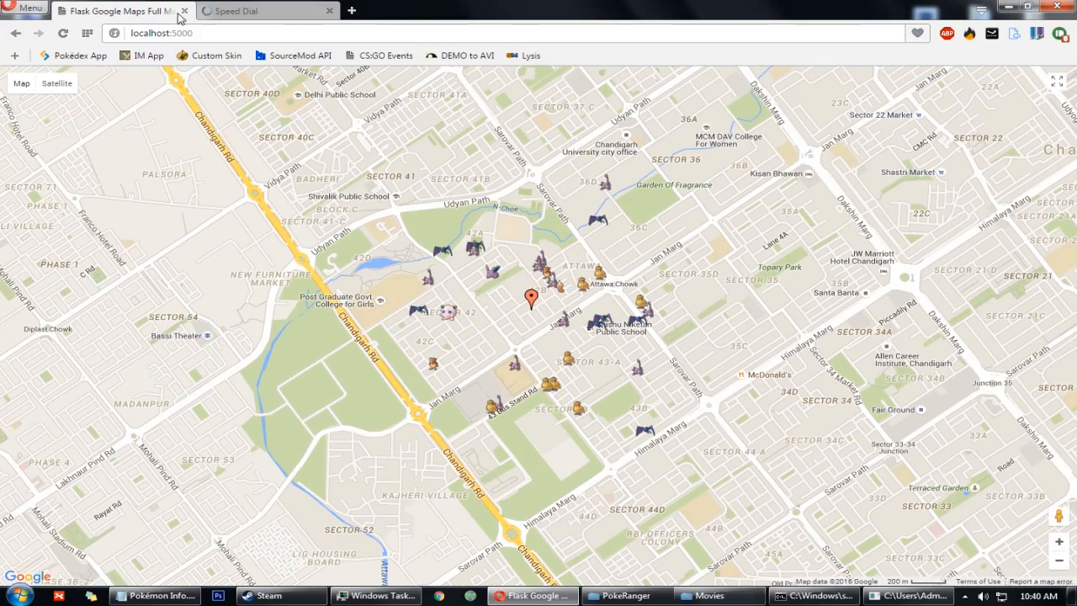
left_click(183, 10)
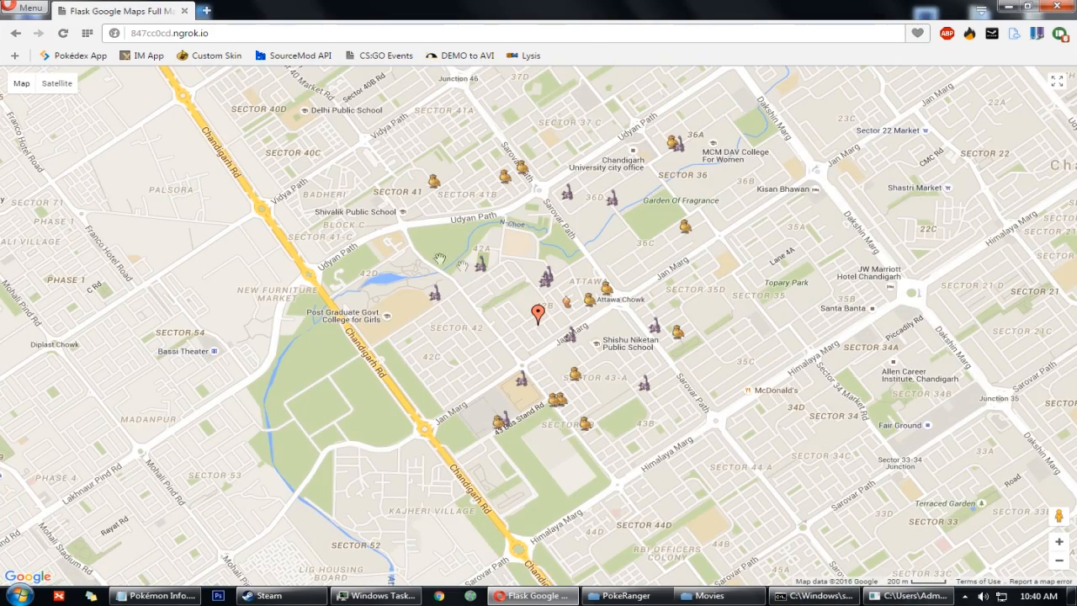
left_click(425, 177)
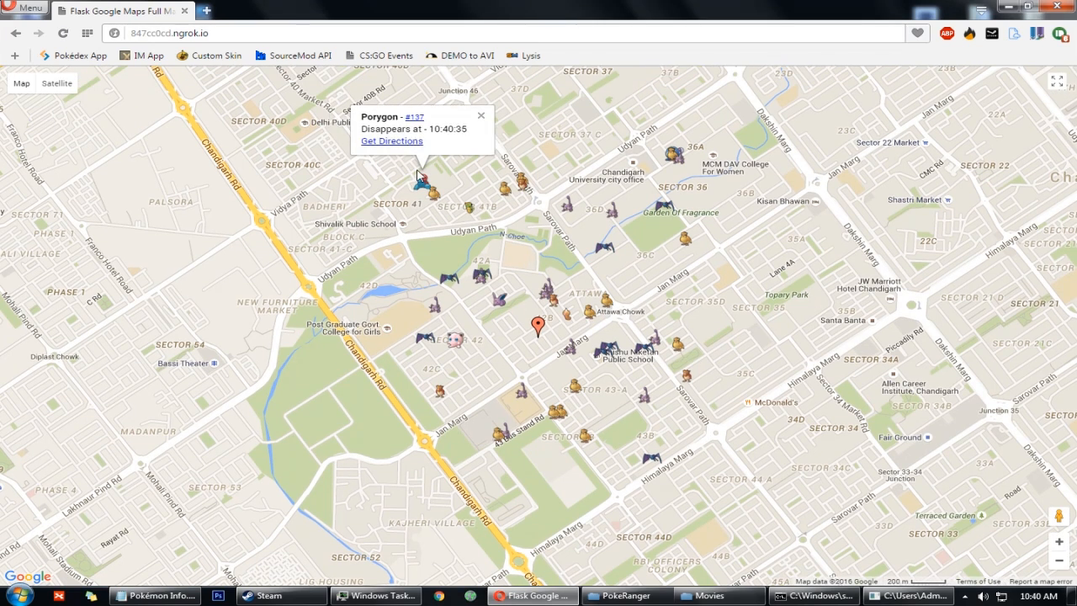
left_click(482, 115)
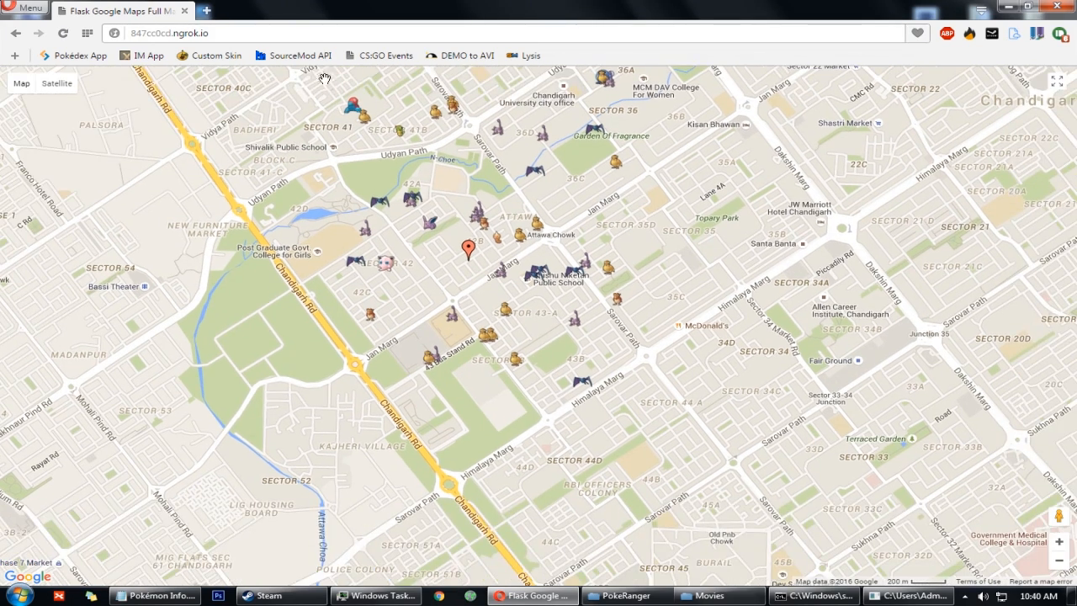
left_click(1062, 34)
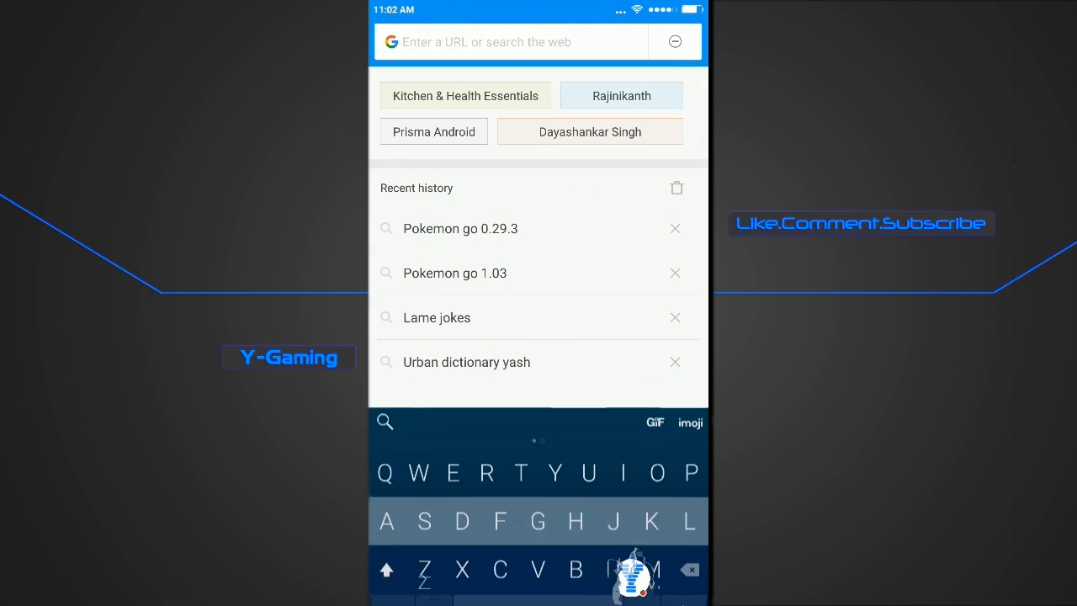
Step: Type the 847cc0cd.ngrok address into the Android browser's address bar
type("847")
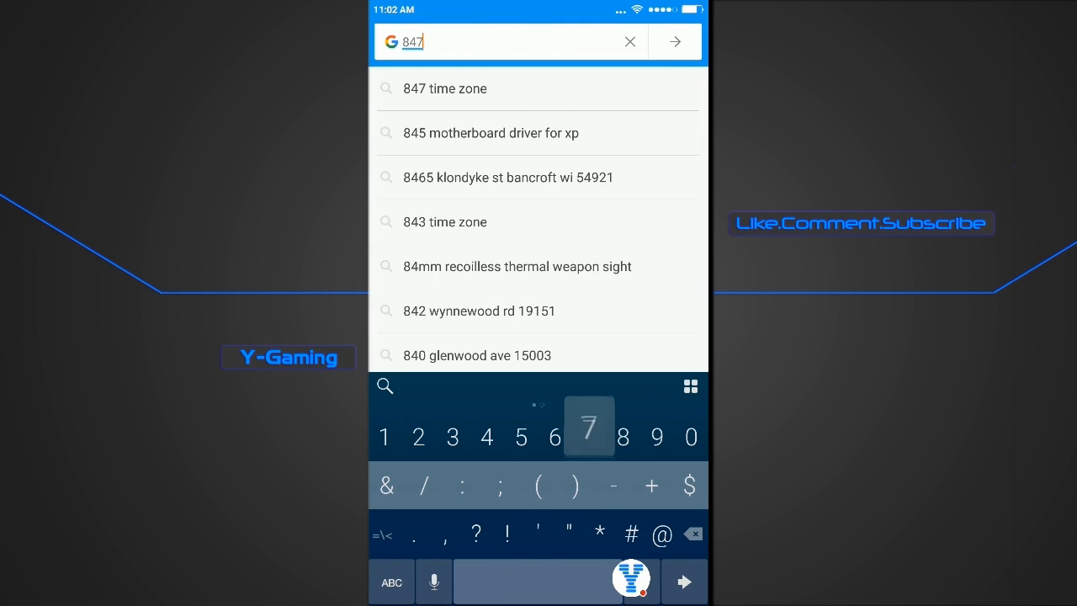
type("cc0cd.ngrok")
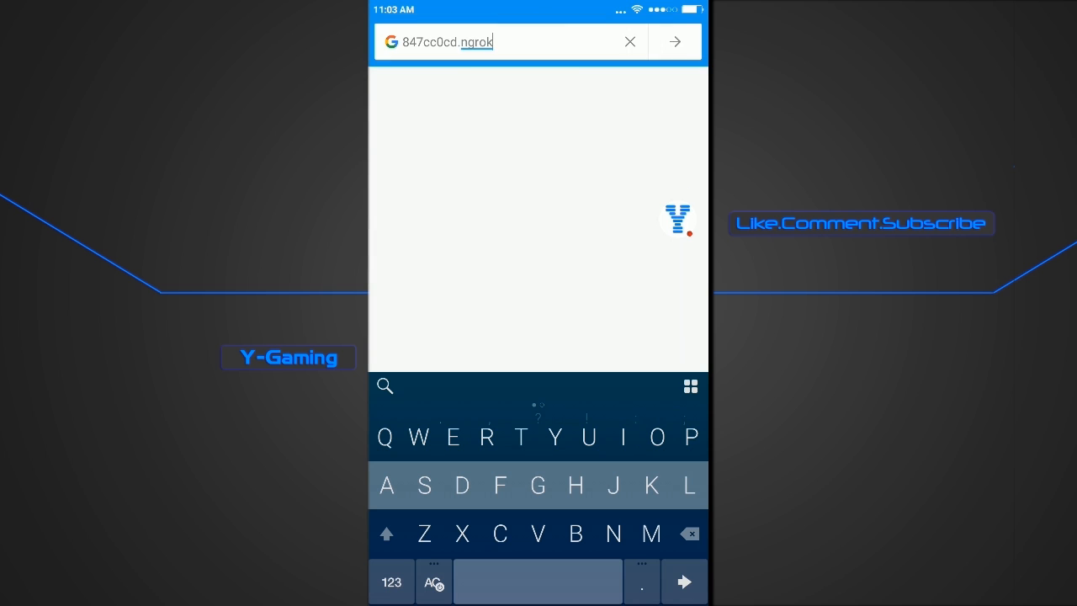
type("_")
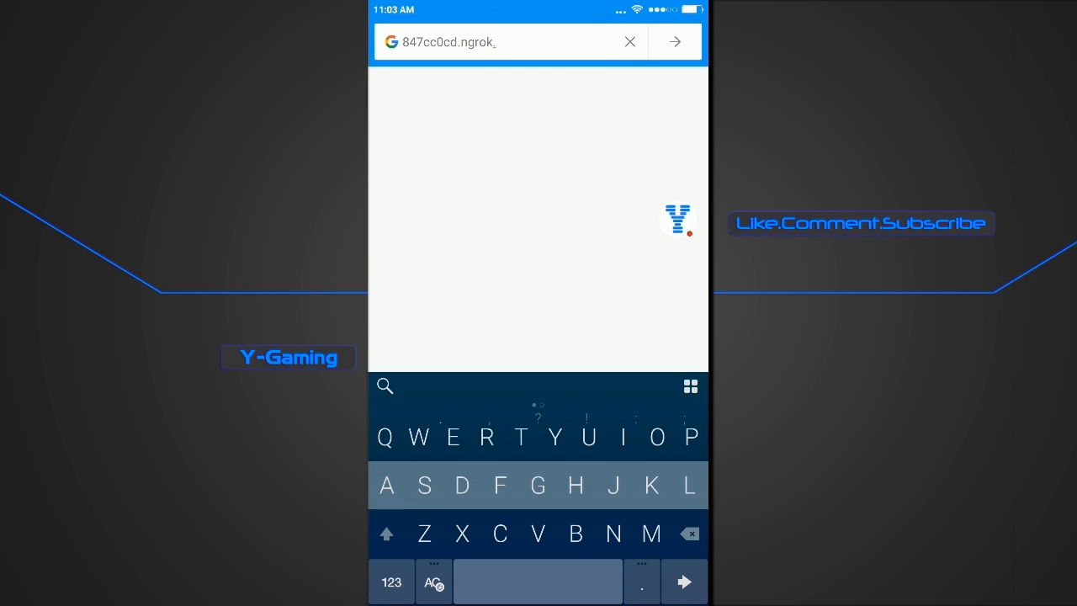